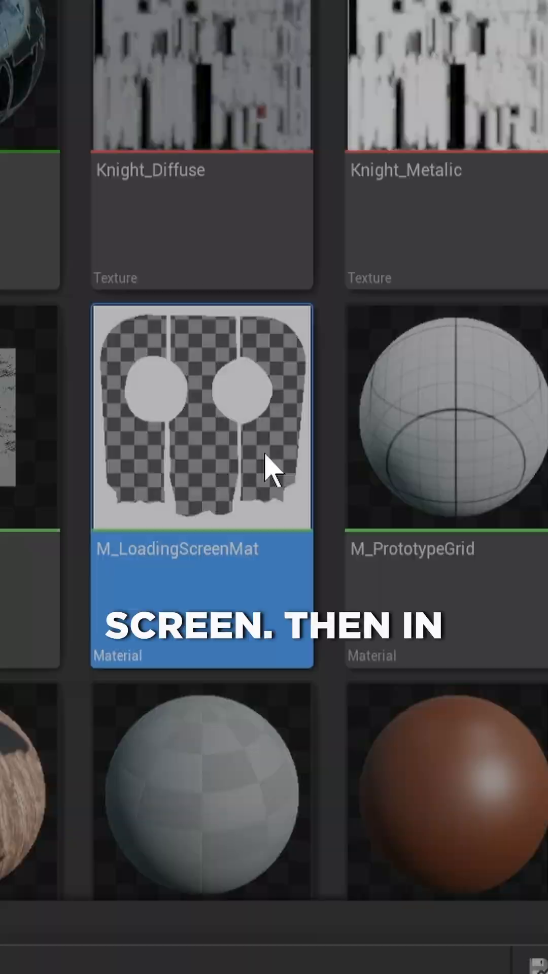
# Add a Texture Sample node to M_LoadingScreenMat's graph and convert it to a parameter.
pyautogui.doubleClick(201, 416)
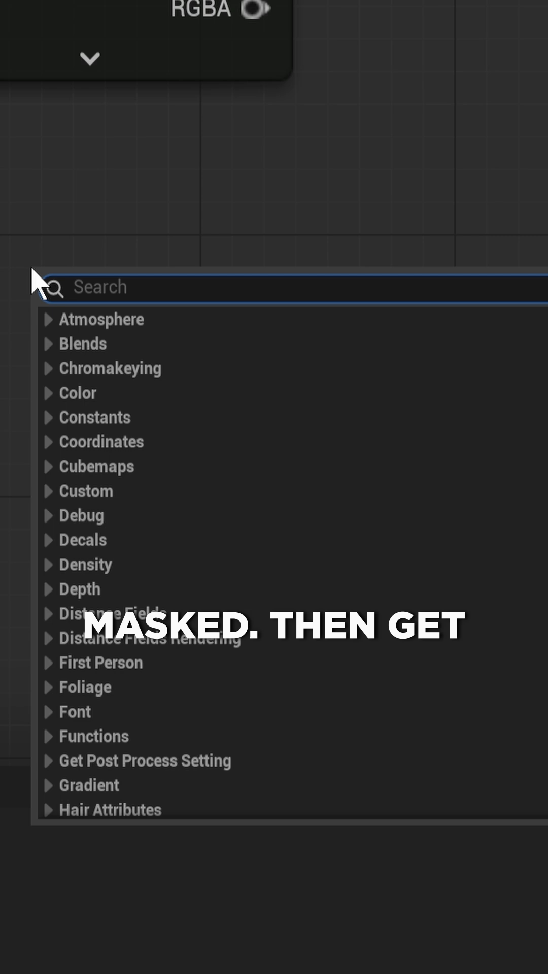
pyautogui.write('texture d')
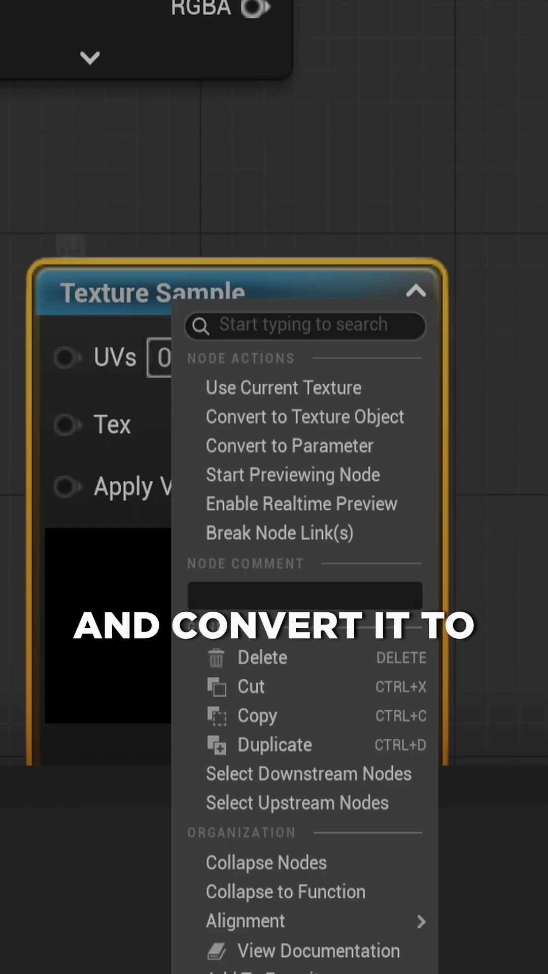
pyautogui.click(288, 445)
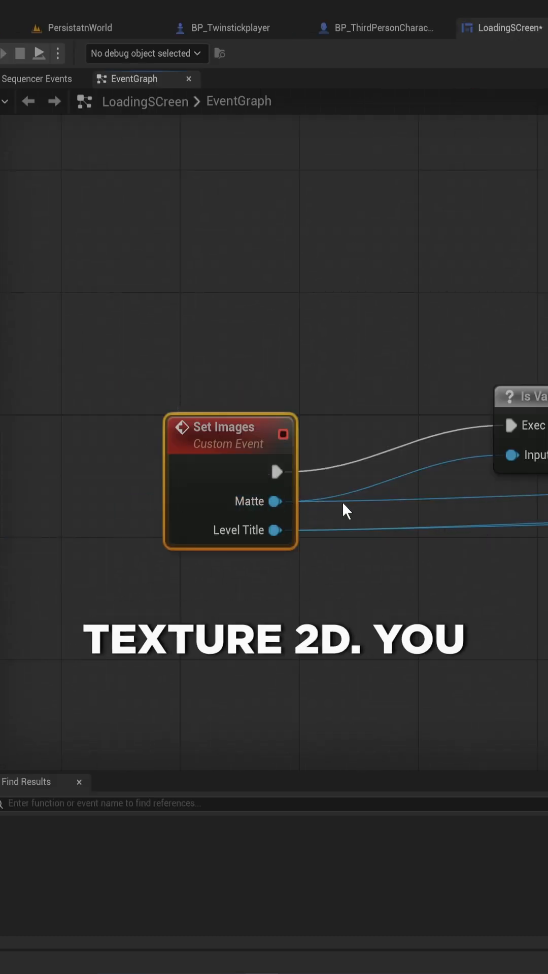
pyautogui.moveTo(266, 530)
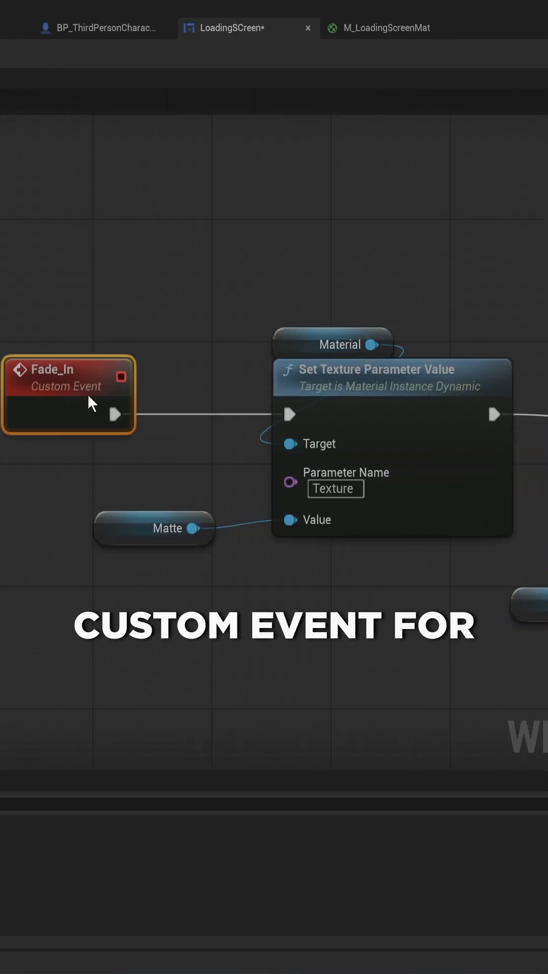
# Reposition the Fade_In event node beside the Set Texture Parameter Value node.
pyautogui.moveTo(333, 344); pyautogui.dragTo(153, 452)
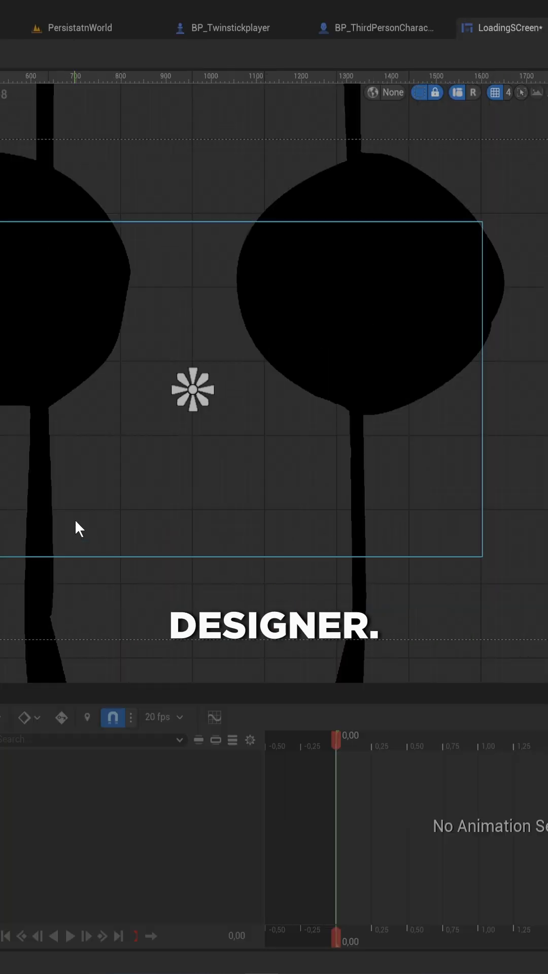
# Create a new widget animation from the Animations panel and give it a ZoomScale parameter track.
pyautogui.click(93, 9)
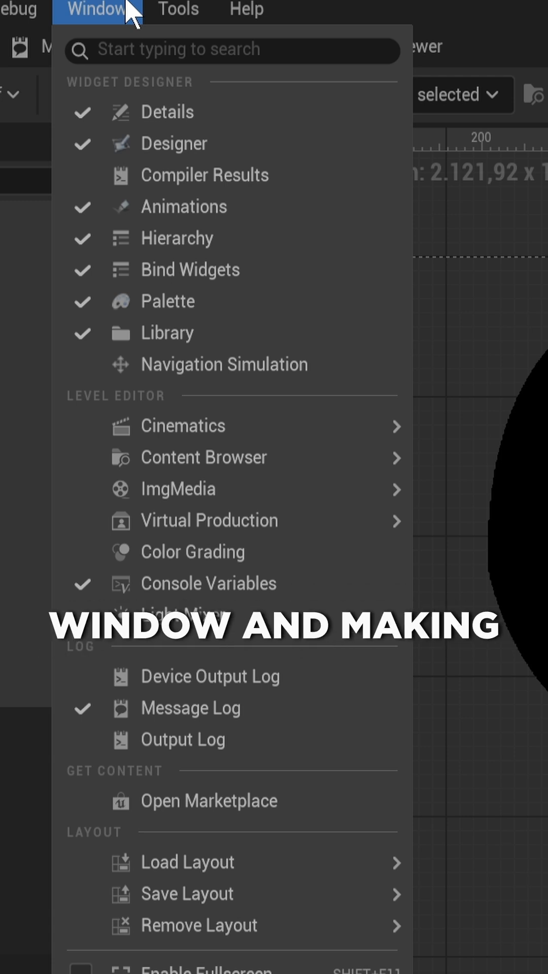
pyautogui.moveTo(303, 214)
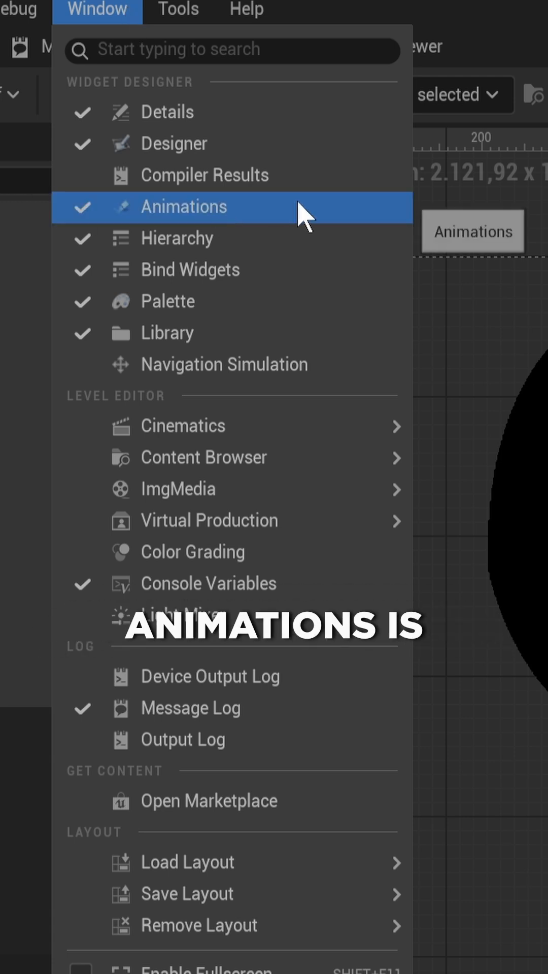
pyautogui.click(182, 207)
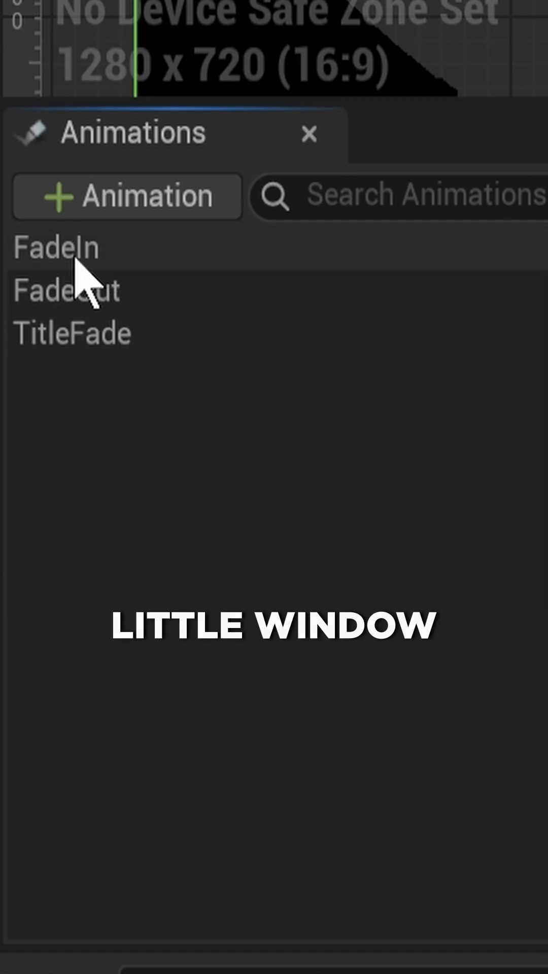
pyautogui.click(126, 195)
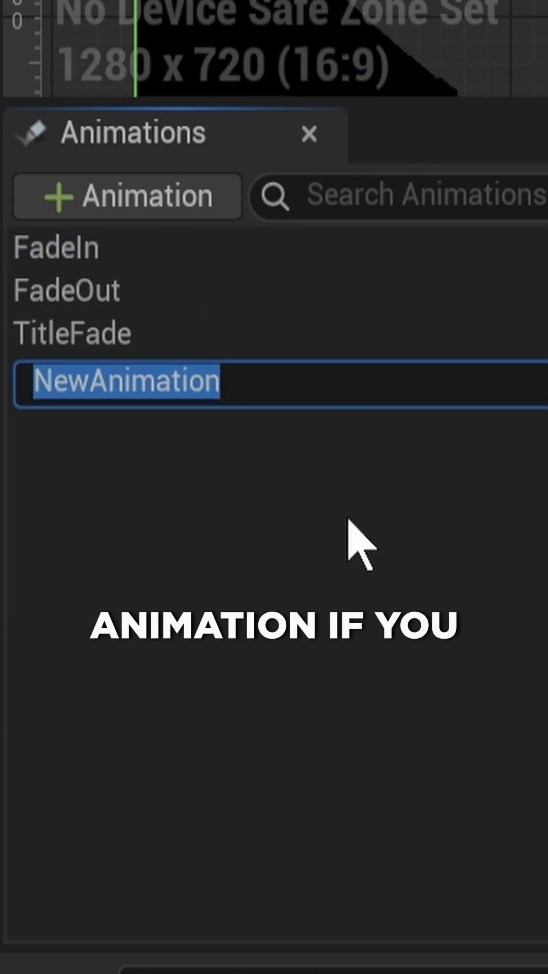
pyautogui.write('qwert')
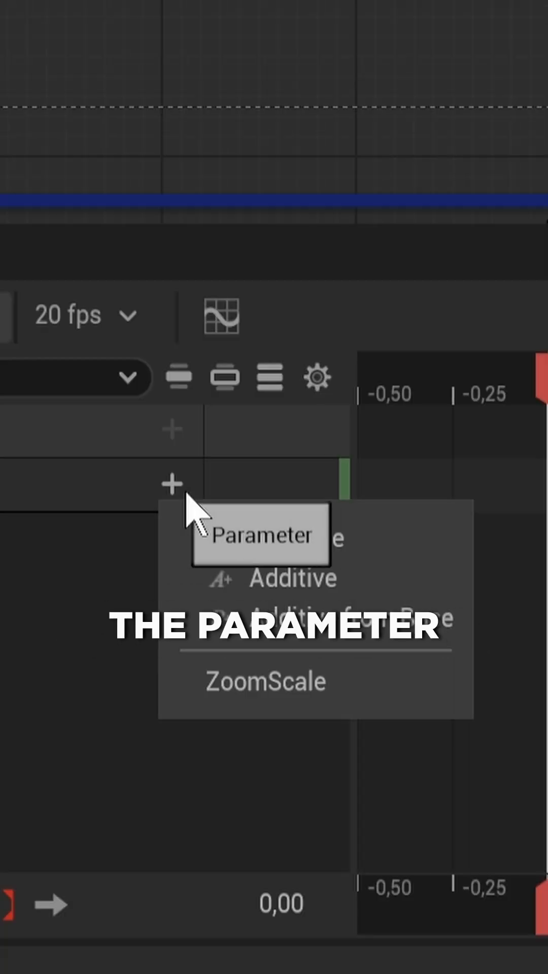
pyautogui.click(260, 536)
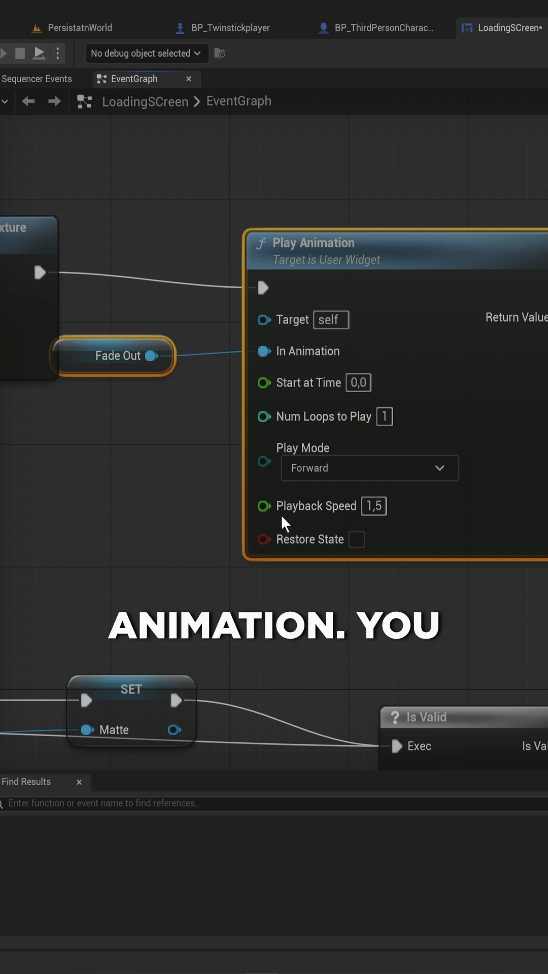
# Set the Play Animation node's play mode to Ping Pong.
pyautogui.click(369, 467)
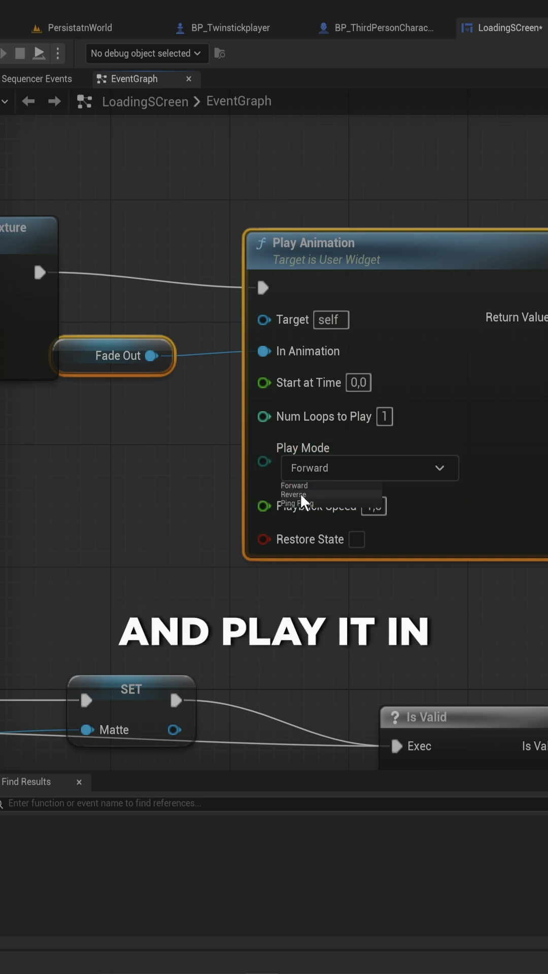
pyautogui.moveTo(308, 504)
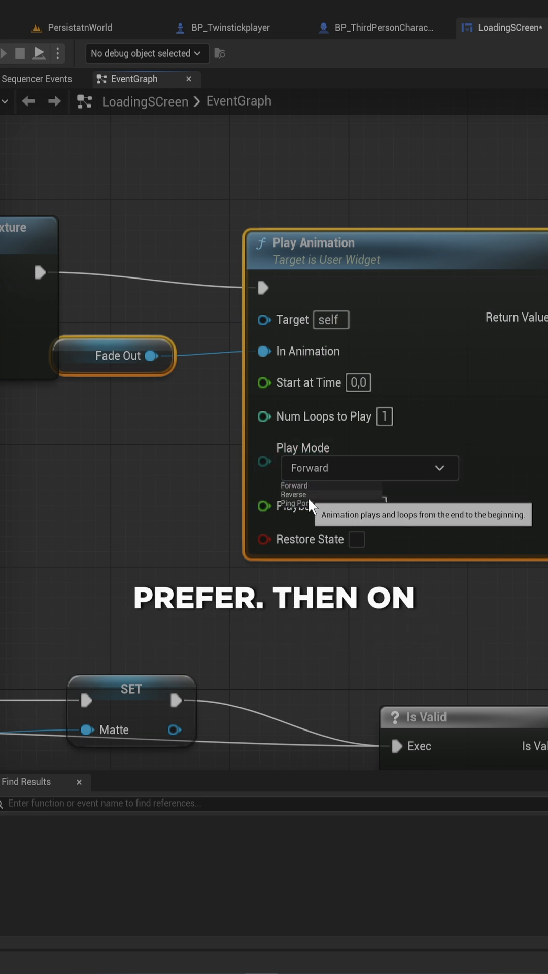
pyautogui.click(380, 28)
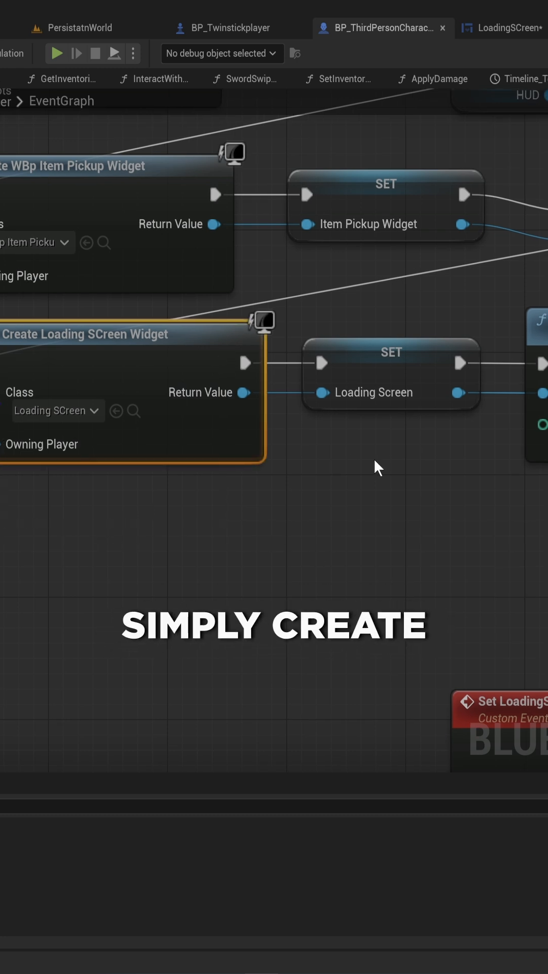